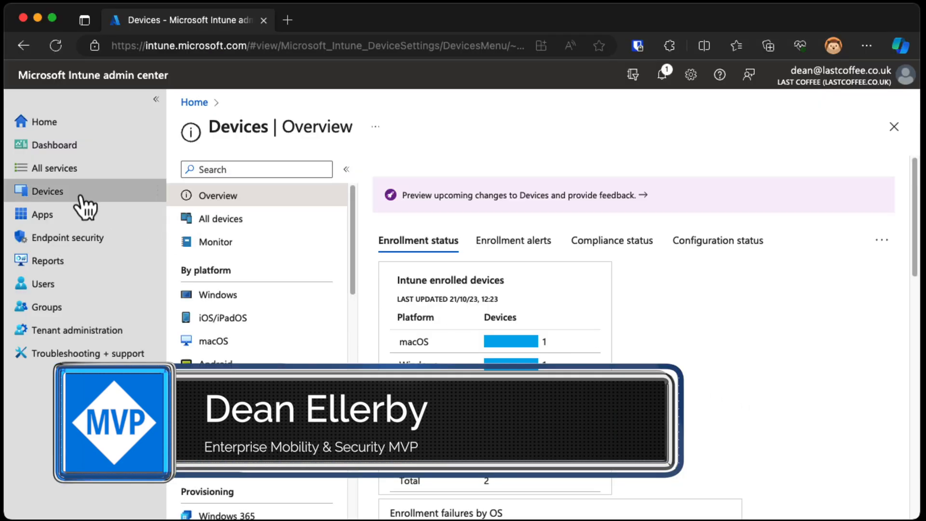
Start a new configuration profile from Devices > macOS > Configuration profiles
left_click(213, 341)
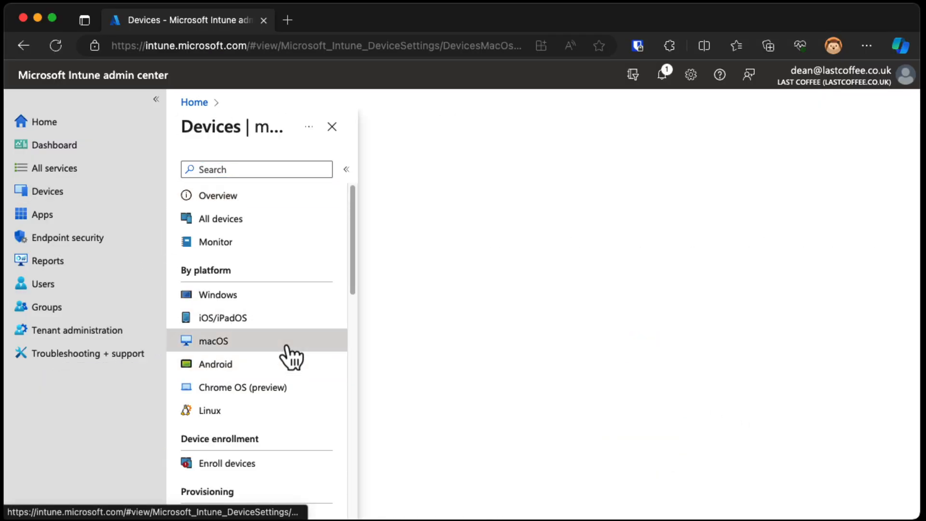
left_click(213, 341)
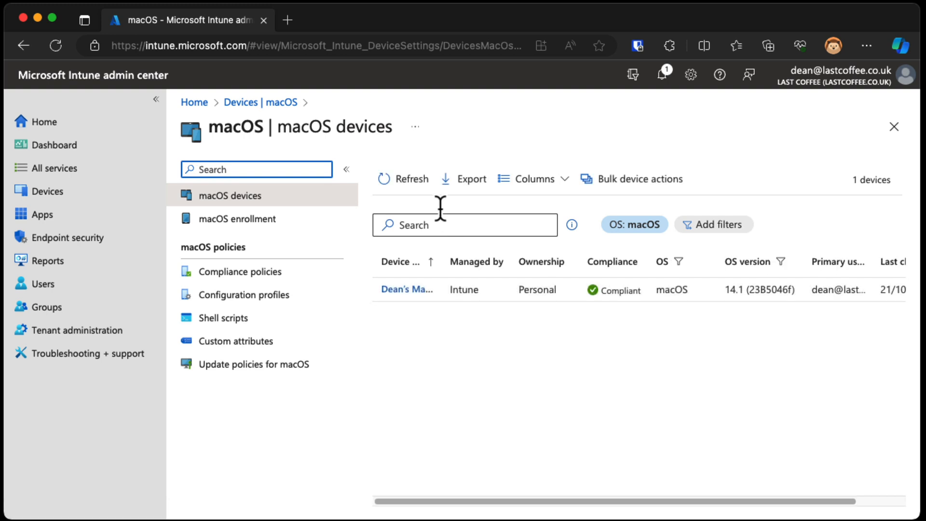
left_click(242, 294)
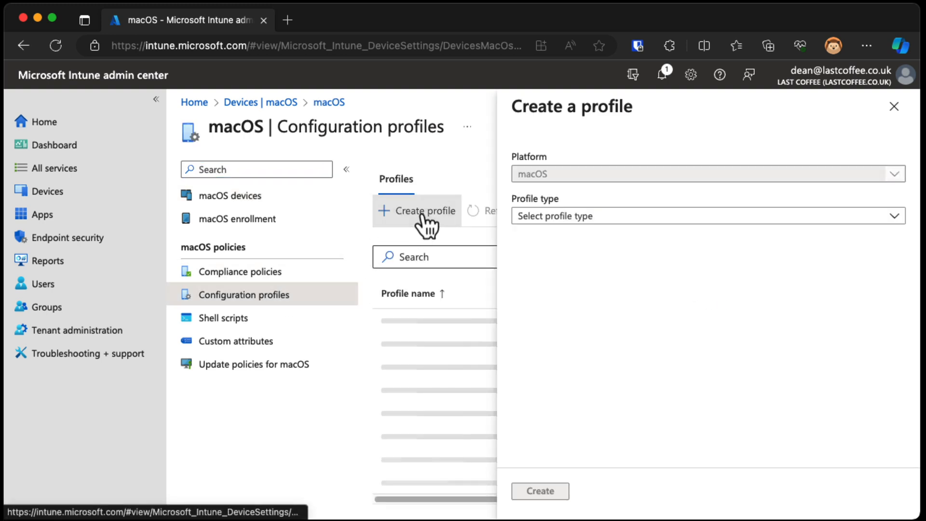
Choose the Templates profile type with the Software updates template and create it
left_click(707, 215)
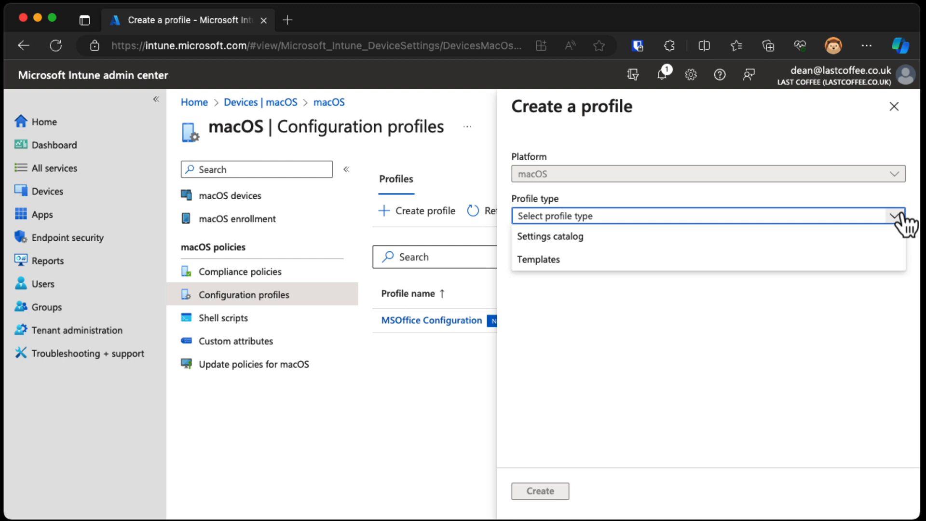
mouse_move(550, 236)
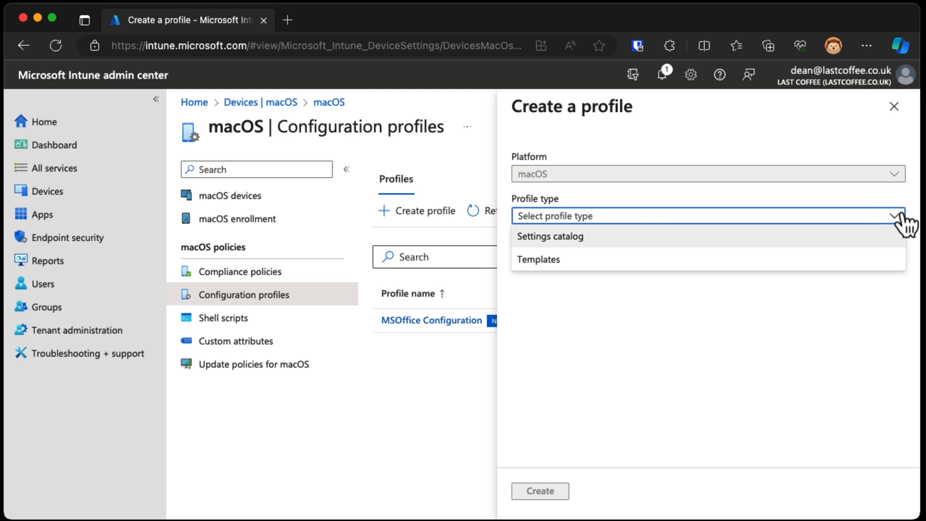
mouse_move(897, 256)
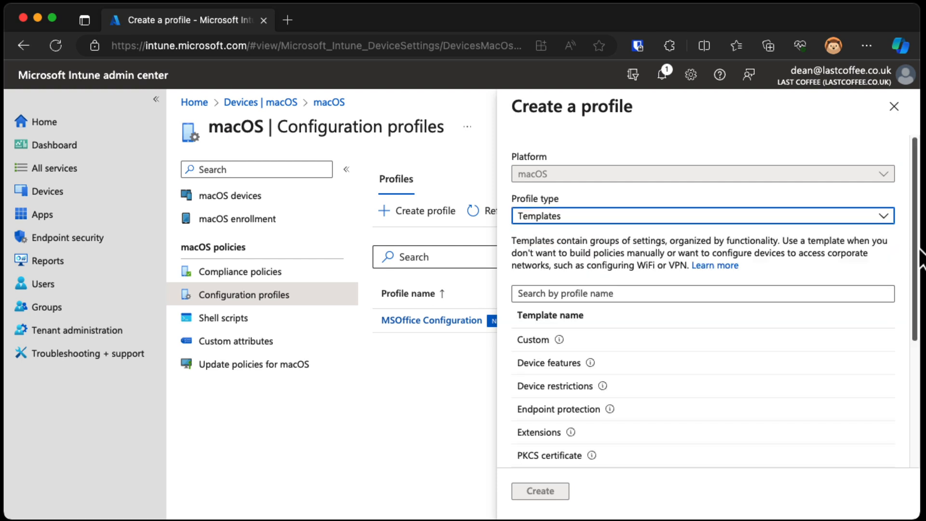
scroll("down", 3)
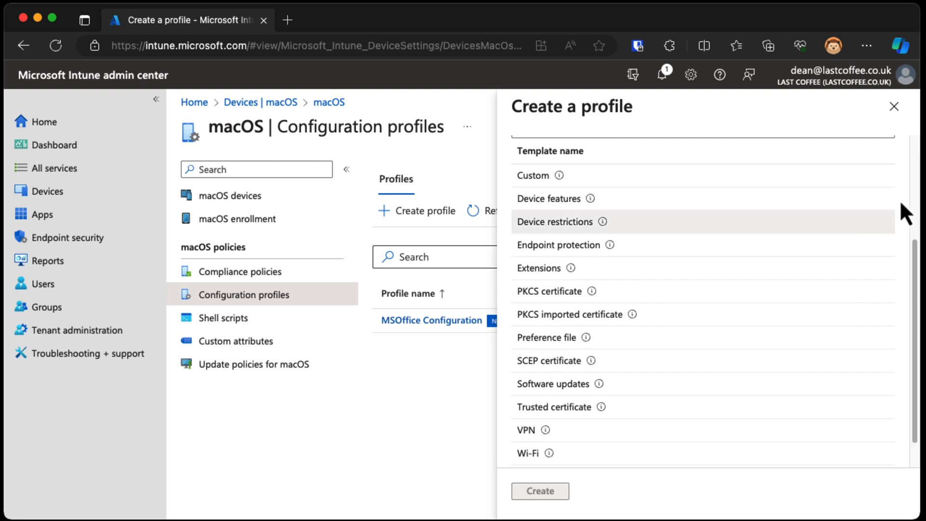
mouse_move(885, 260)
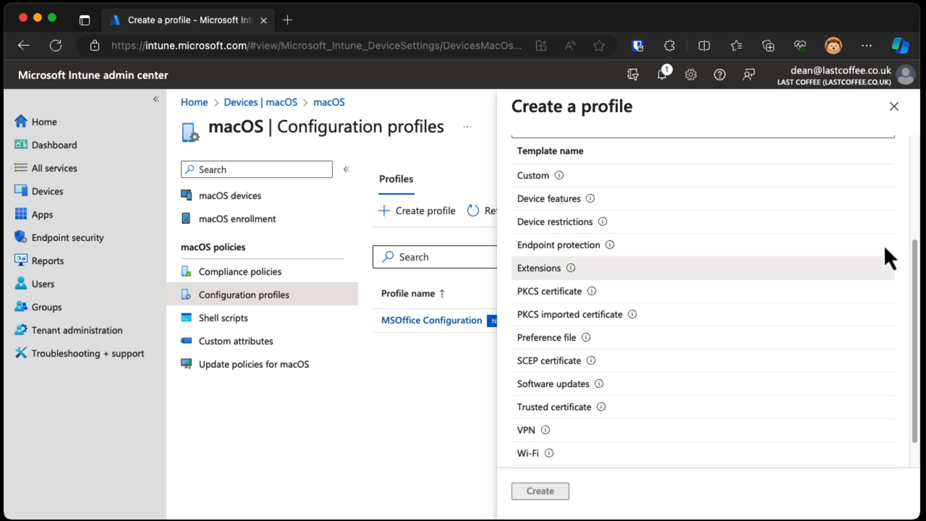
mouse_move(873, 353)
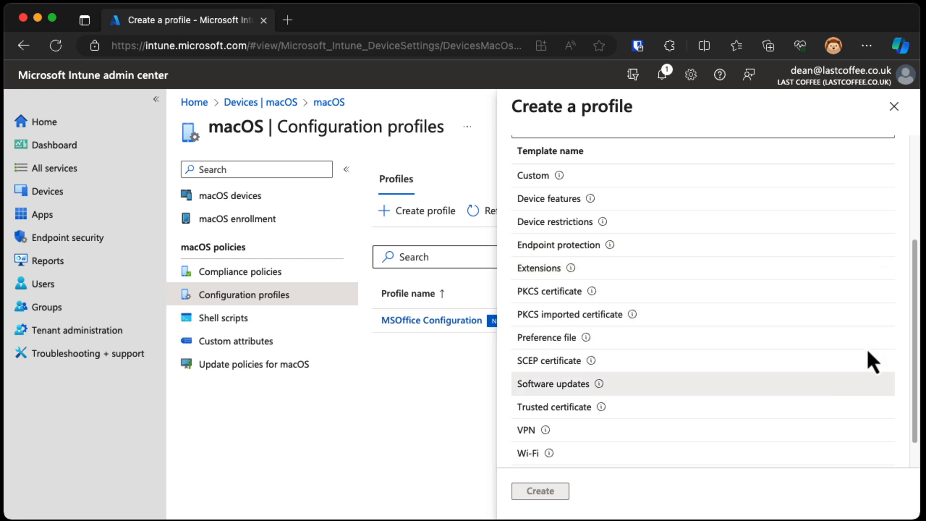
mouse_move(868, 404)
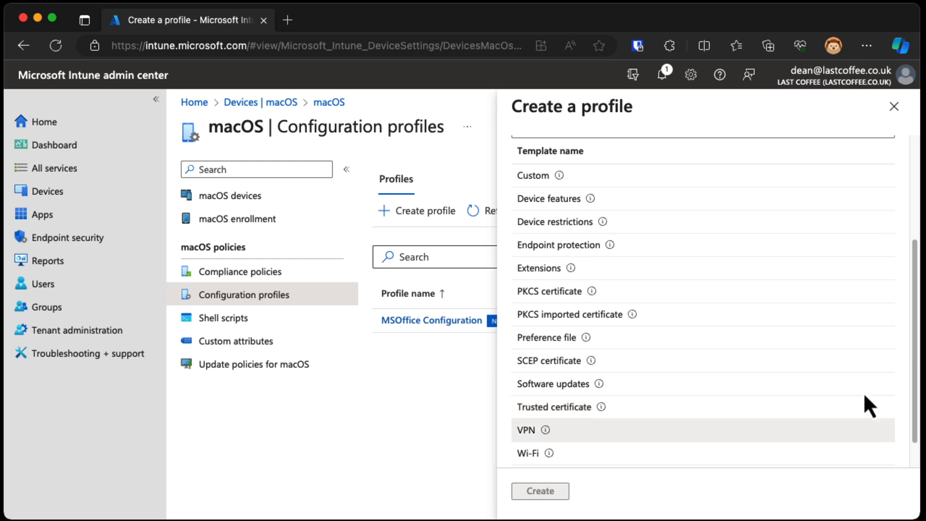
mouse_move(862, 434)
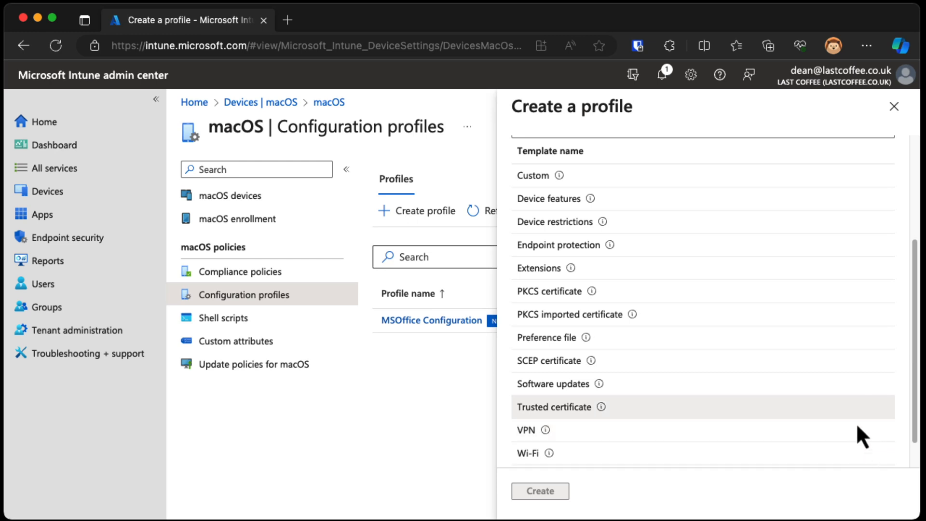
left_click(553, 383)
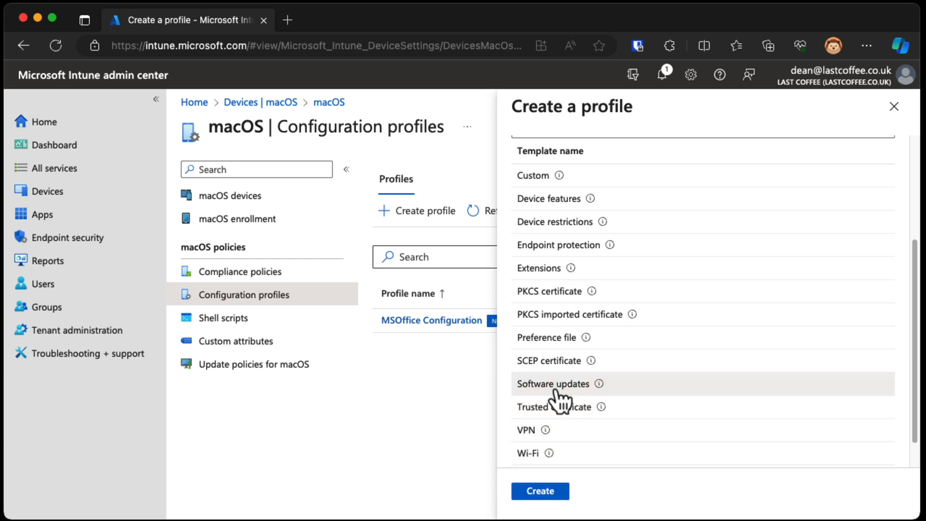
left_click(539, 491)
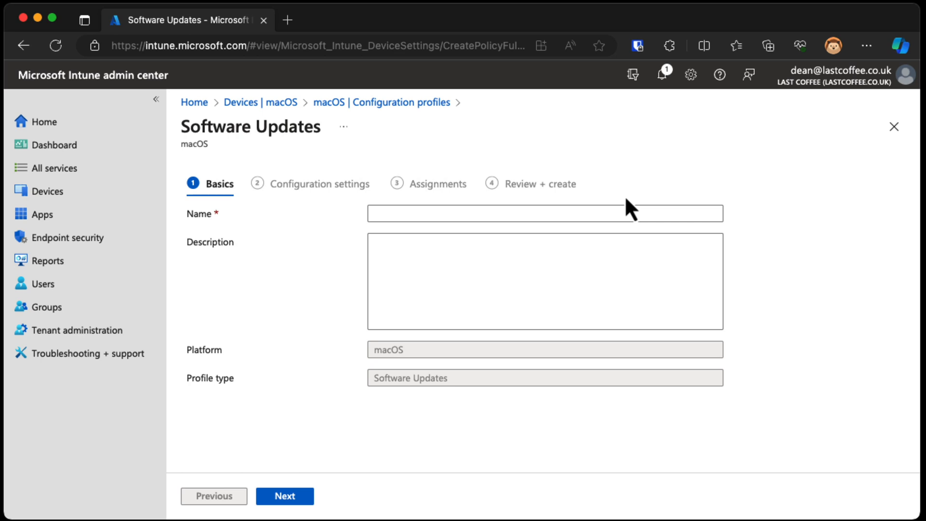
mouse_move(739, 187)
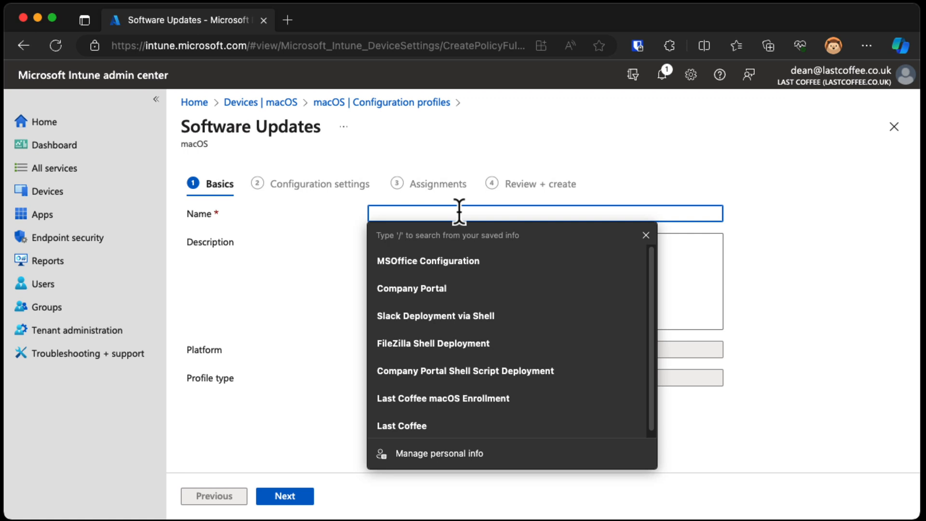
Name the profile 'MacOS Software Update Profile' on the Basics step
type("MacOS Software UpdatePo")
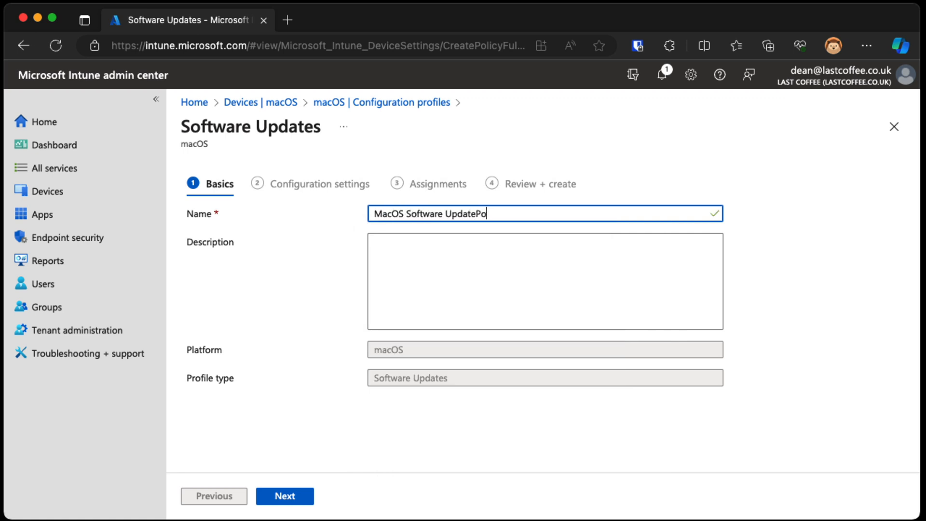
type("licy")
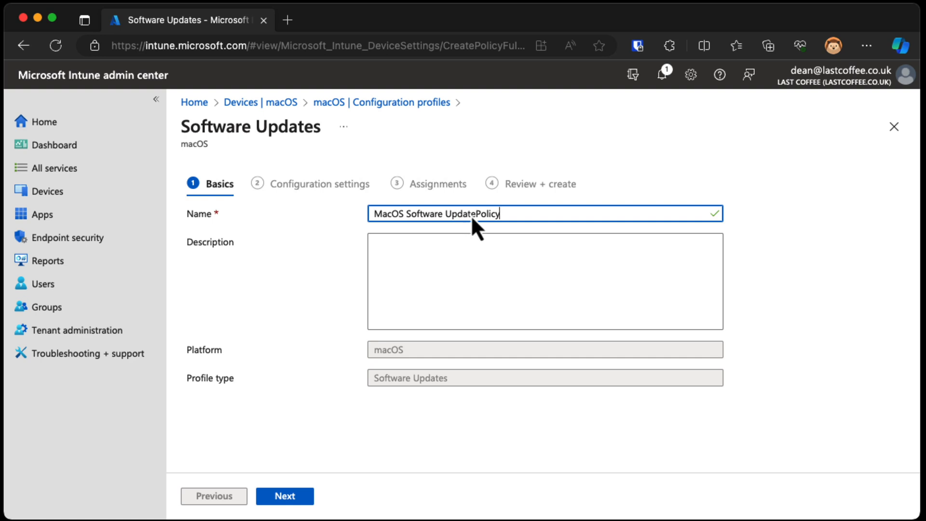
double_click(490, 213)
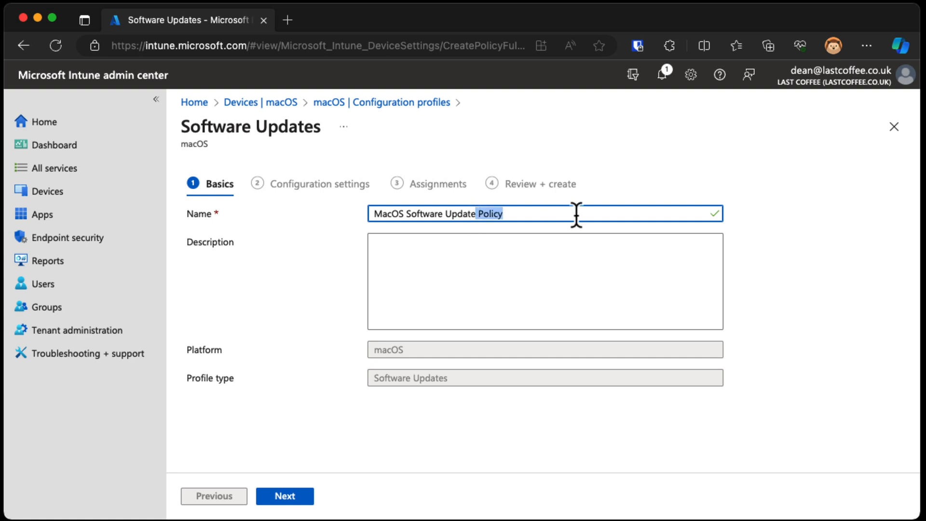
type("Proff")
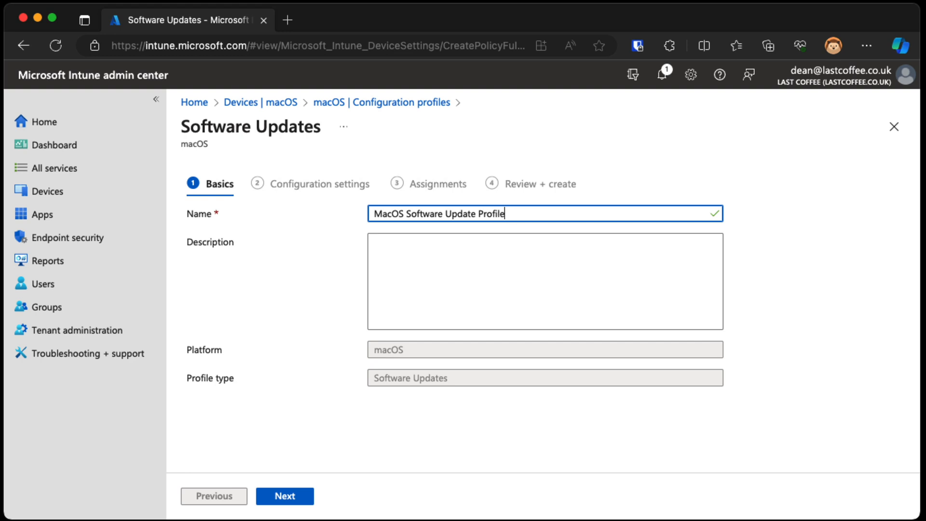
mouse_move(575, 214)
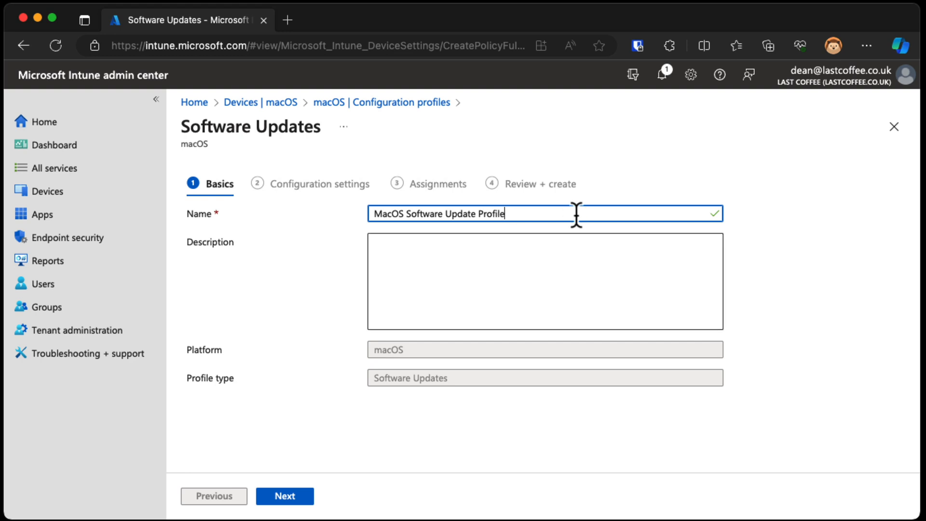
Set critical, firmware, configuration file and all other updates to Download and install
left_click(284, 495)
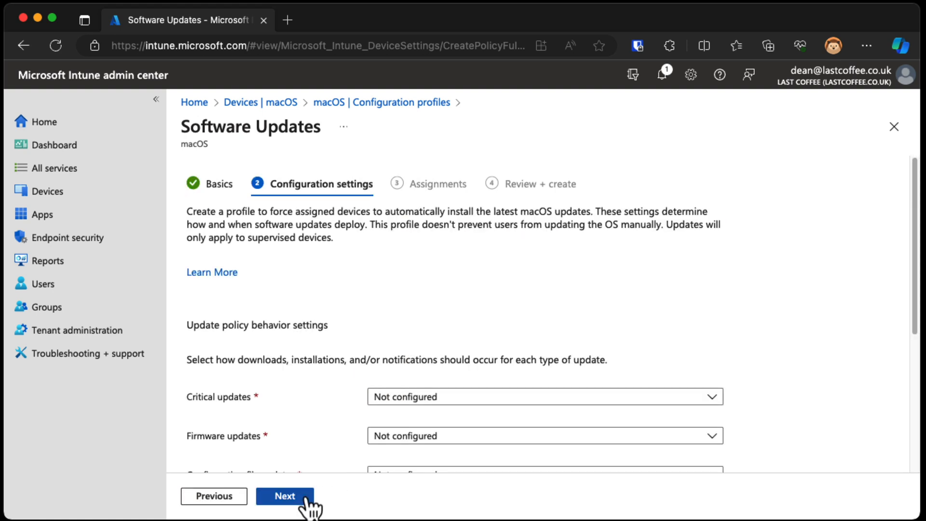
scroll("down", 3)
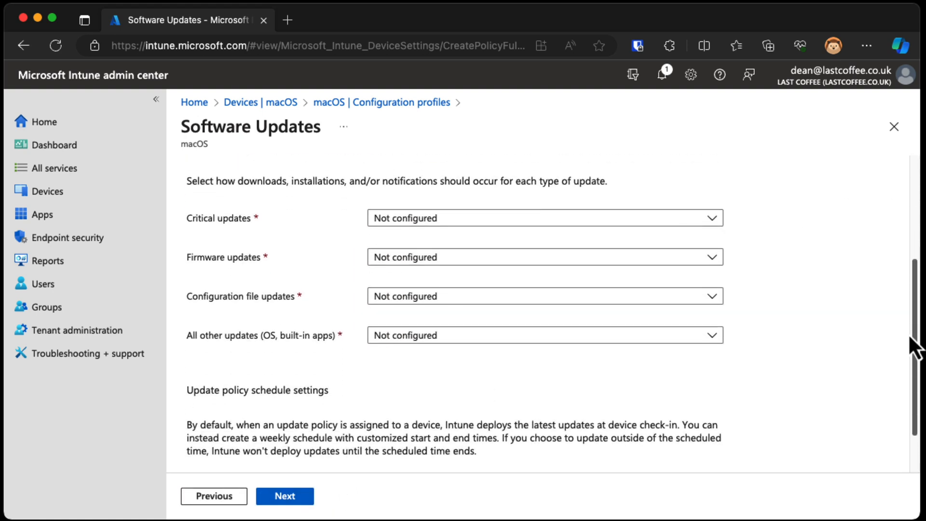
scroll("down", 3)
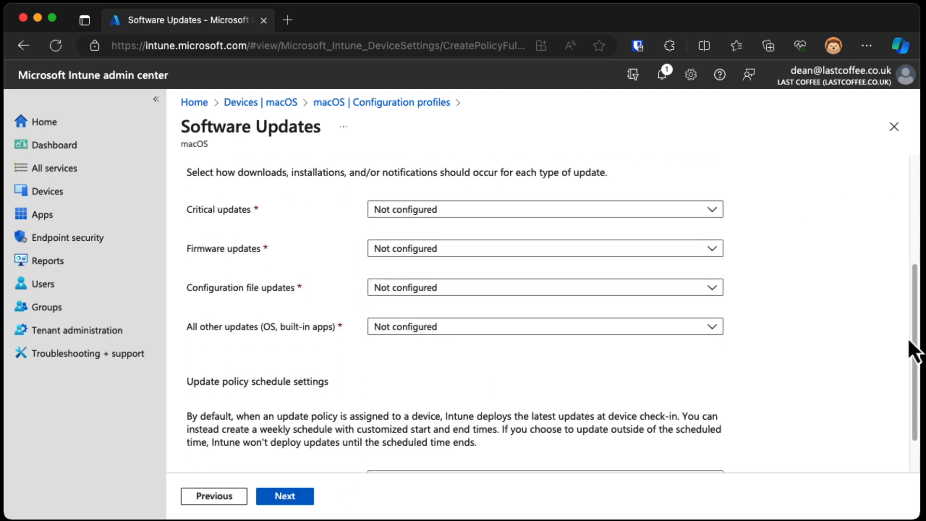
left_click(544, 209)
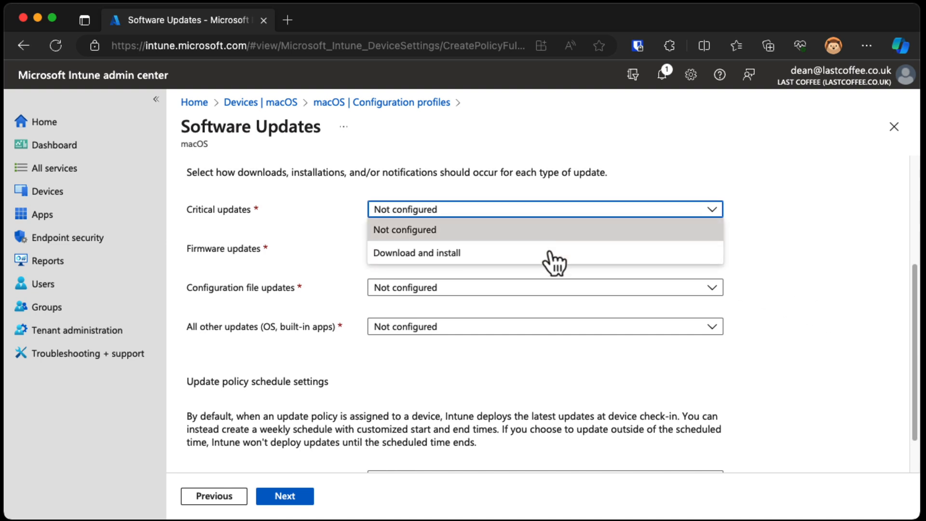
left_click(415, 252)
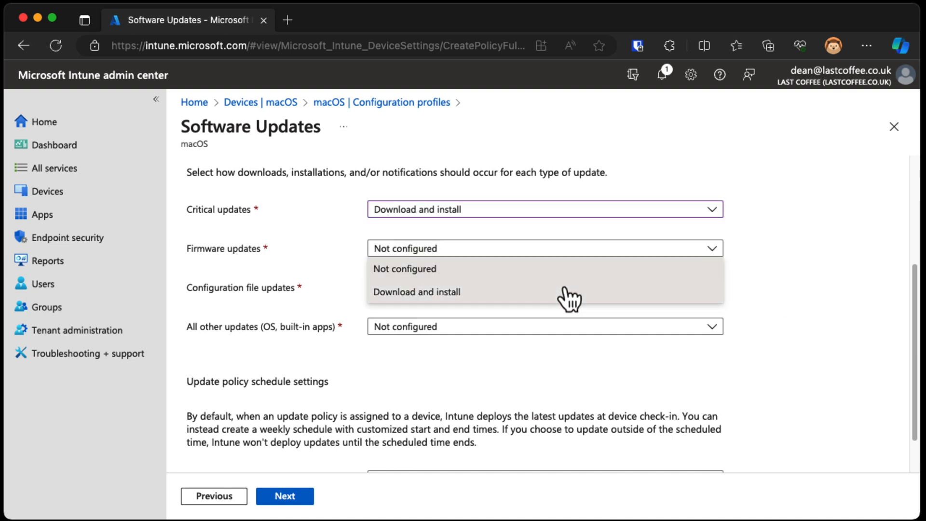
left_click(416, 291)
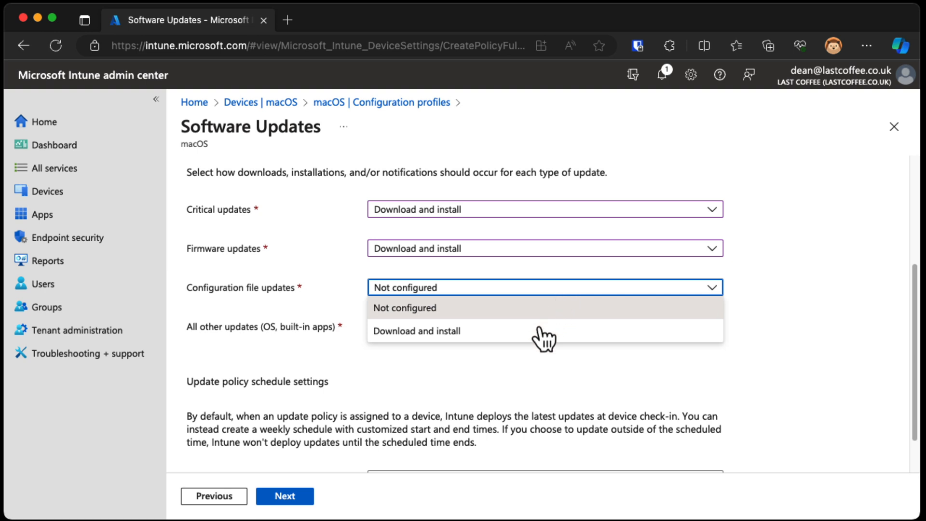
left_click(416, 331)
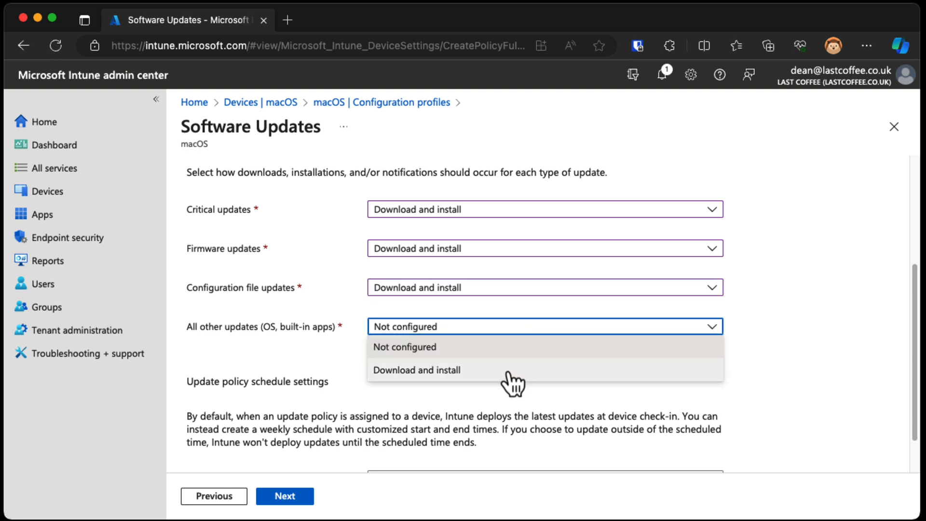
left_click(416, 370)
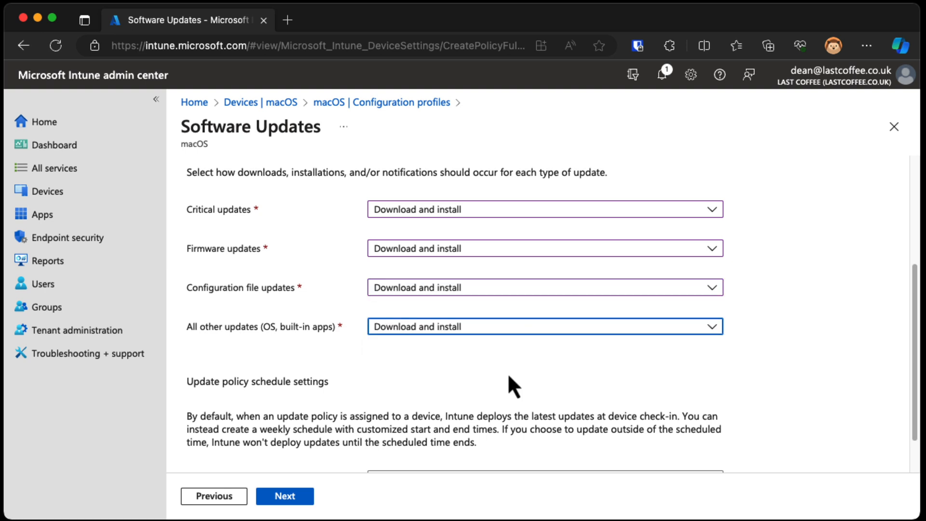
scroll("down", 3)
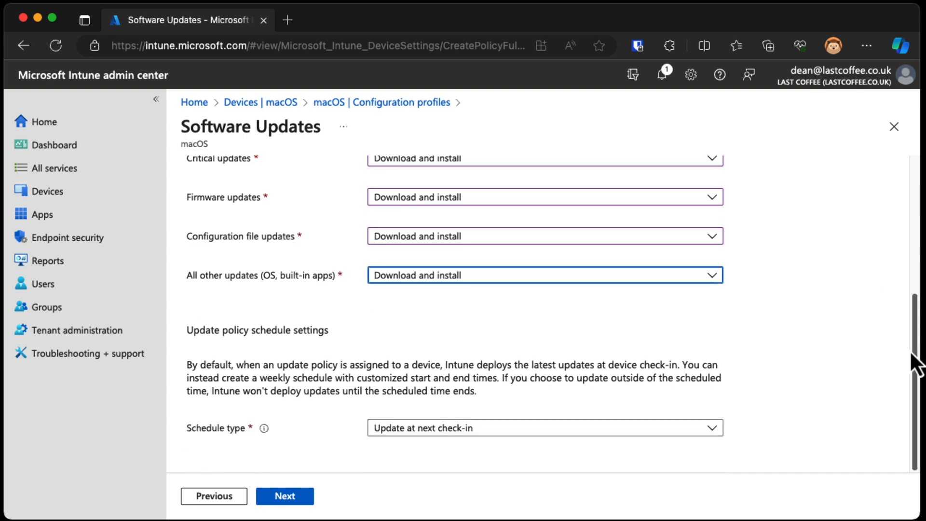
Leave the schedule type at Update at next check-in and move to Assignments
left_click(544, 427)
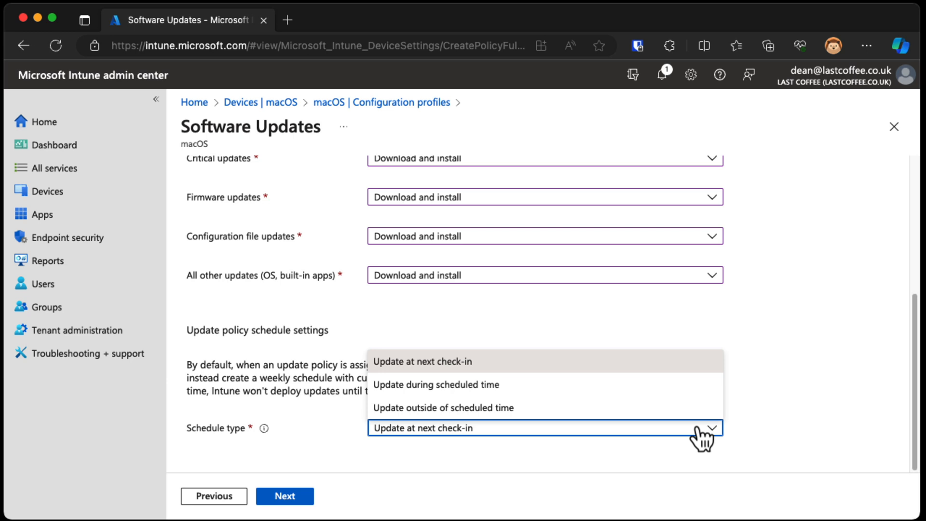
mouse_move(435, 384)
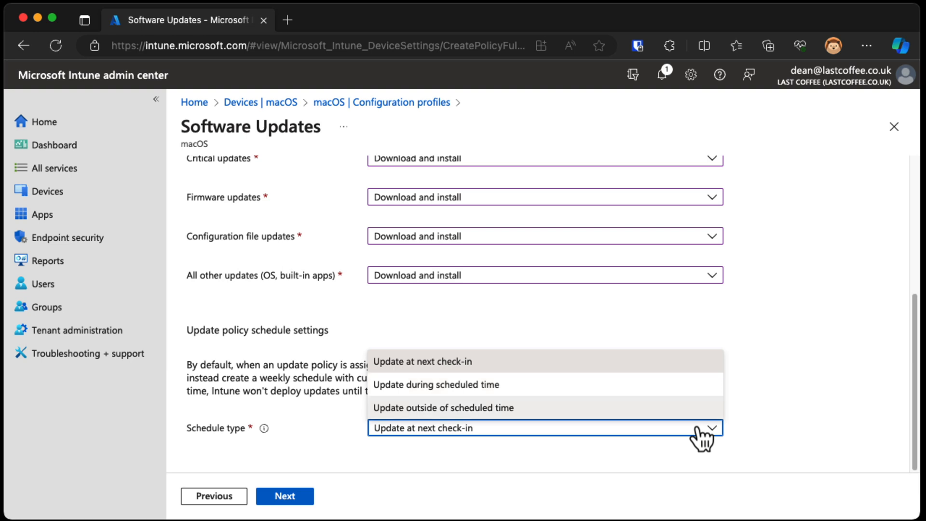
left_click(436, 384)
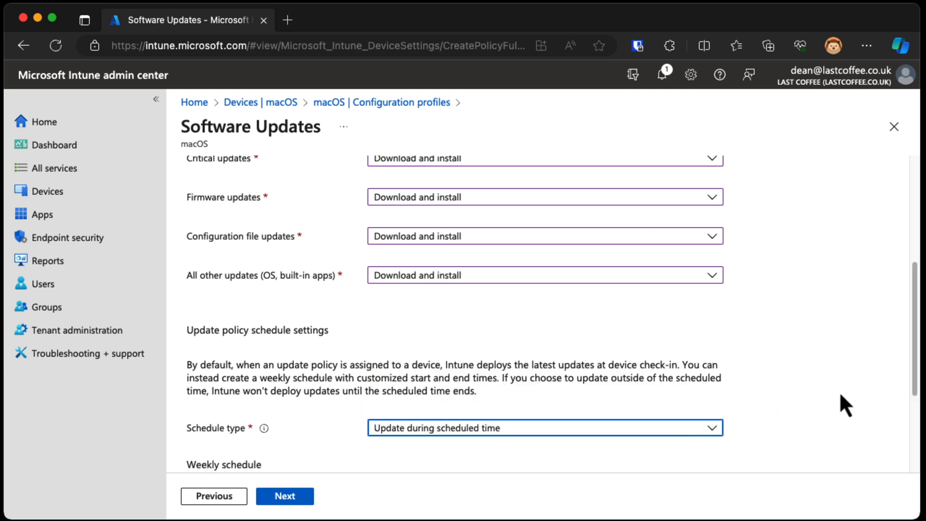
scroll("down", 3)
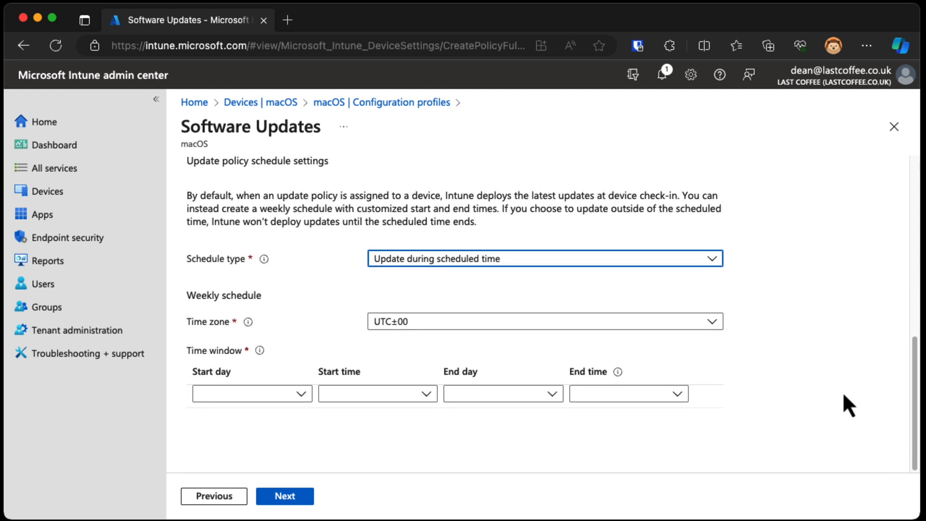
left_click(543, 258)
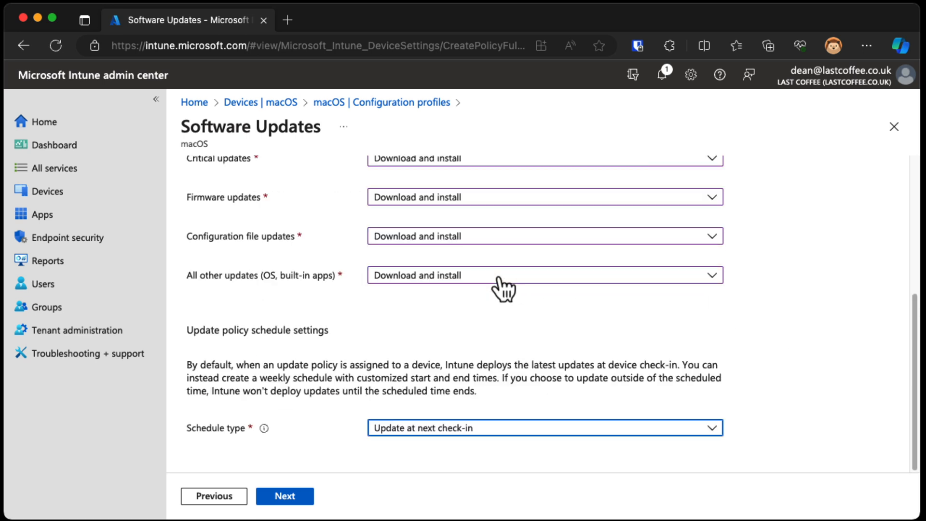
left_click(284, 495)
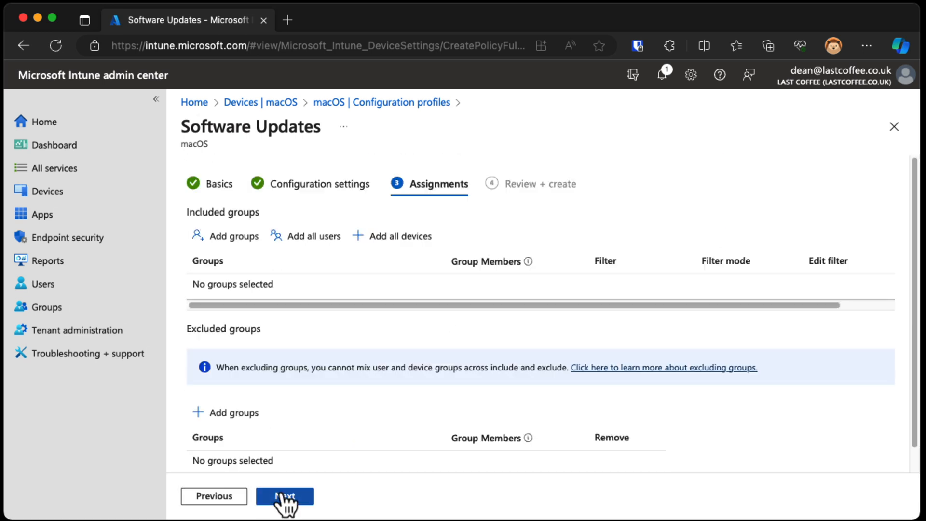
Assign the profile to All devices and reach the Review + create summary
left_click(391, 235)
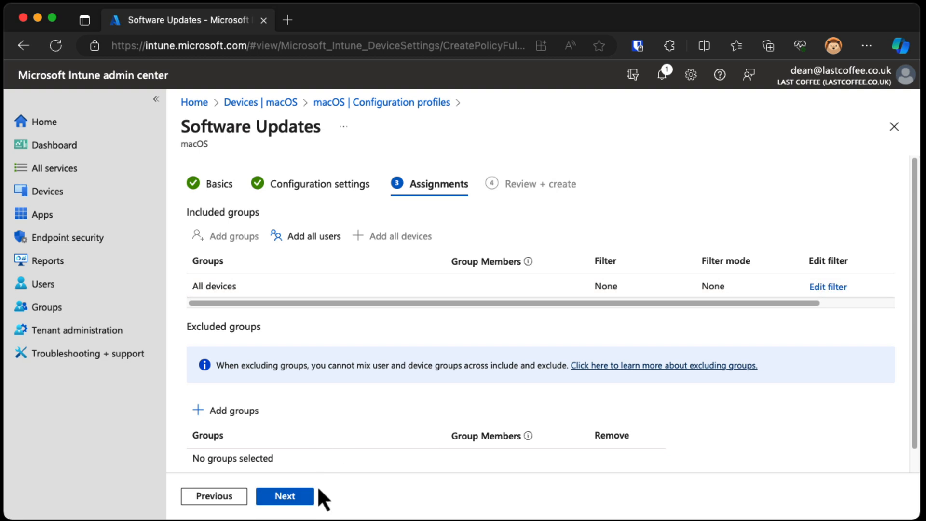
left_click(284, 496)
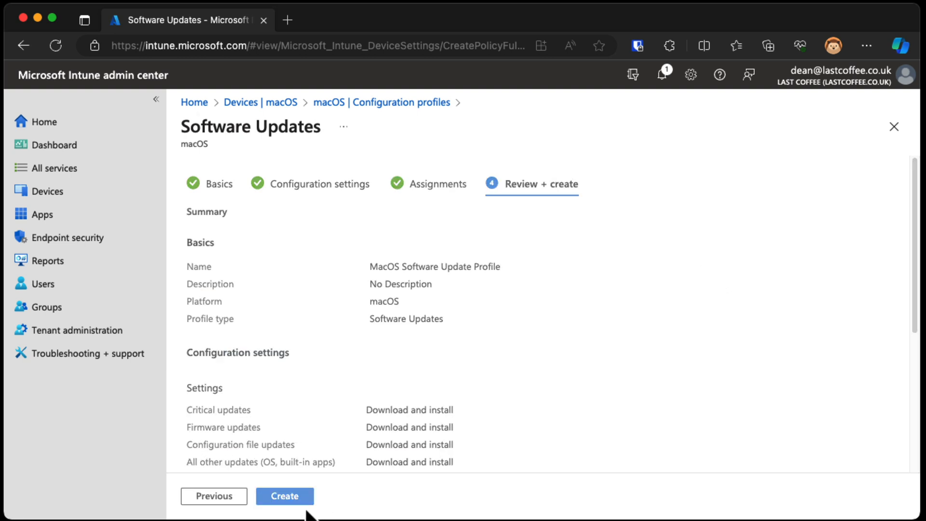